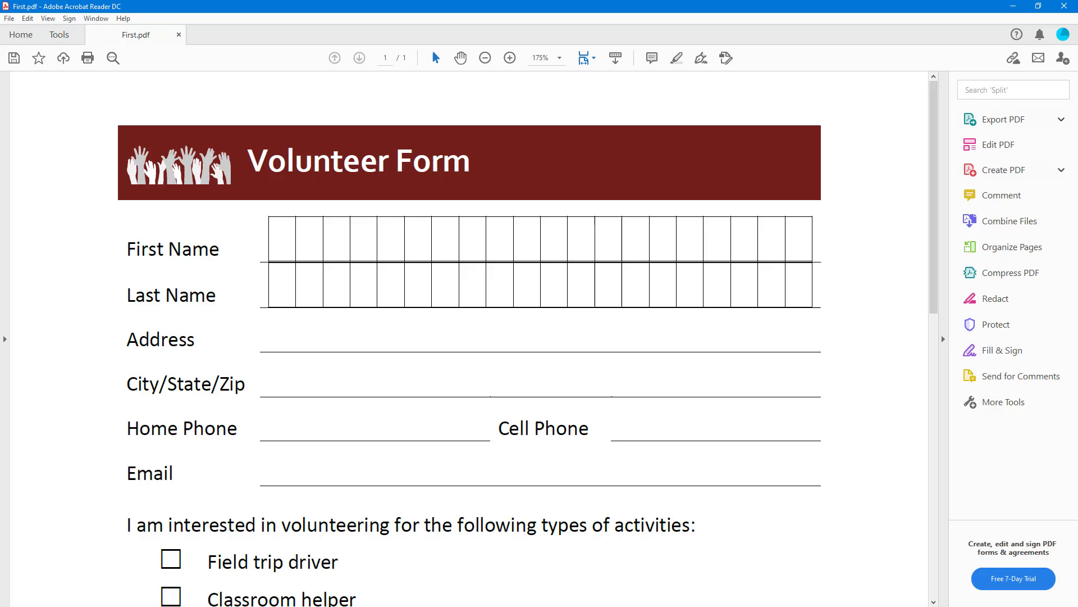
{"action": "mouse_move", "coordinate": [971, 449]}
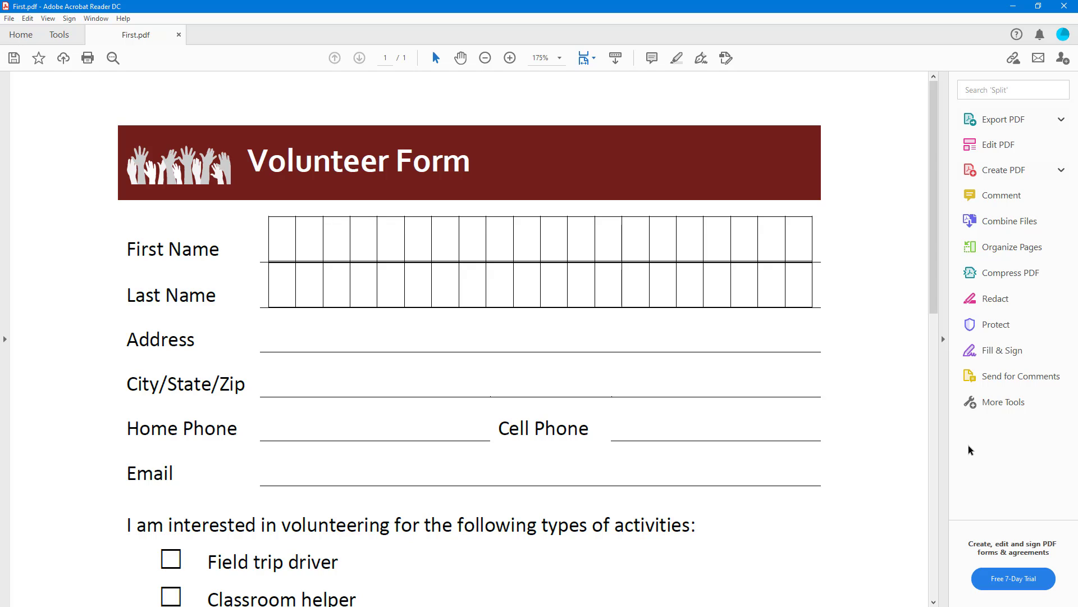
{"action": "mouse_move", "coordinate": [912, 442]}
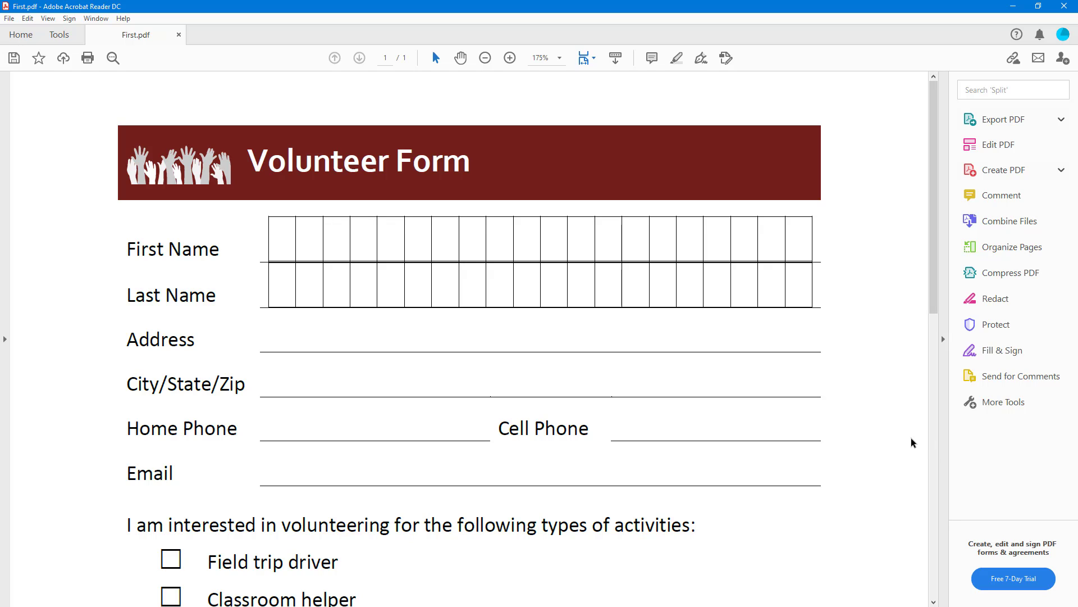
{"action": "mouse_move", "coordinate": [996, 351]}
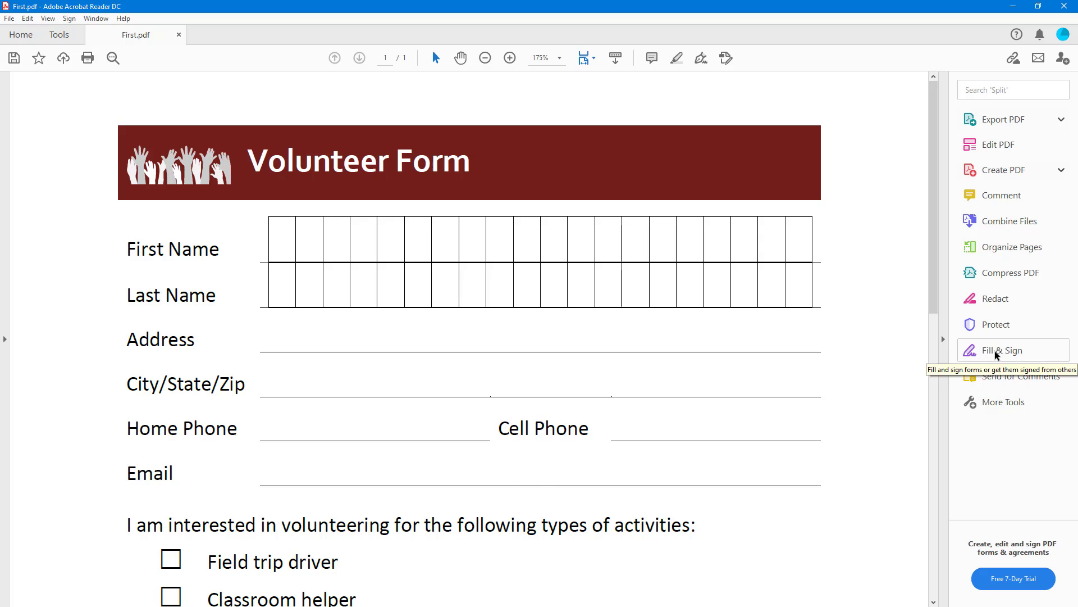
Step: Enter Fill & Sign mode on the Volunteer Form, choosing to fill and sign it yourself
{"action": "left_click", "coordinate": [1003, 351]}
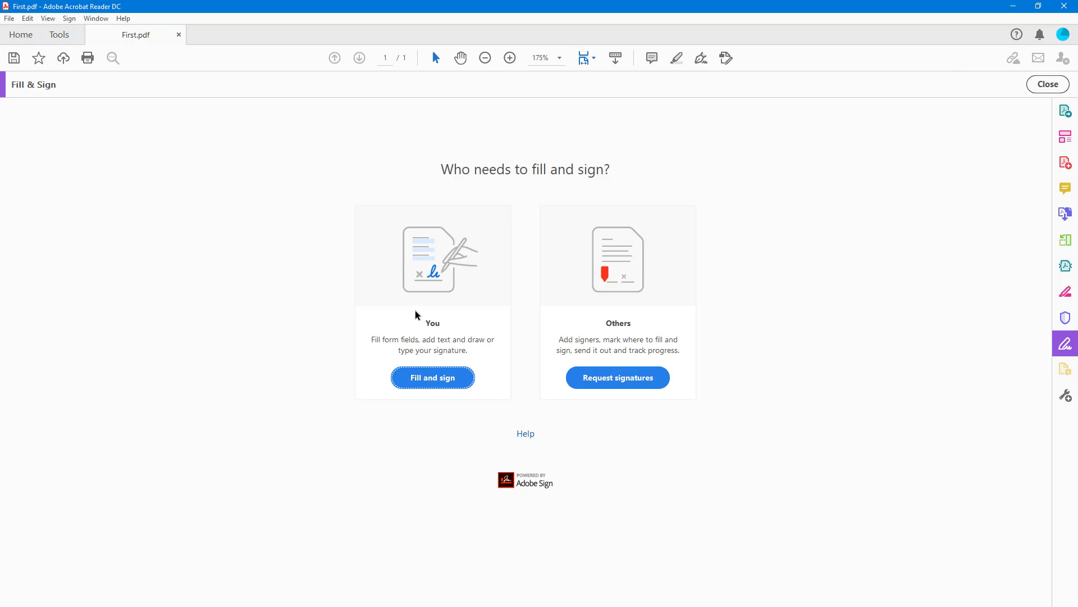
{"action": "mouse_move", "coordinate": [437, 344]}
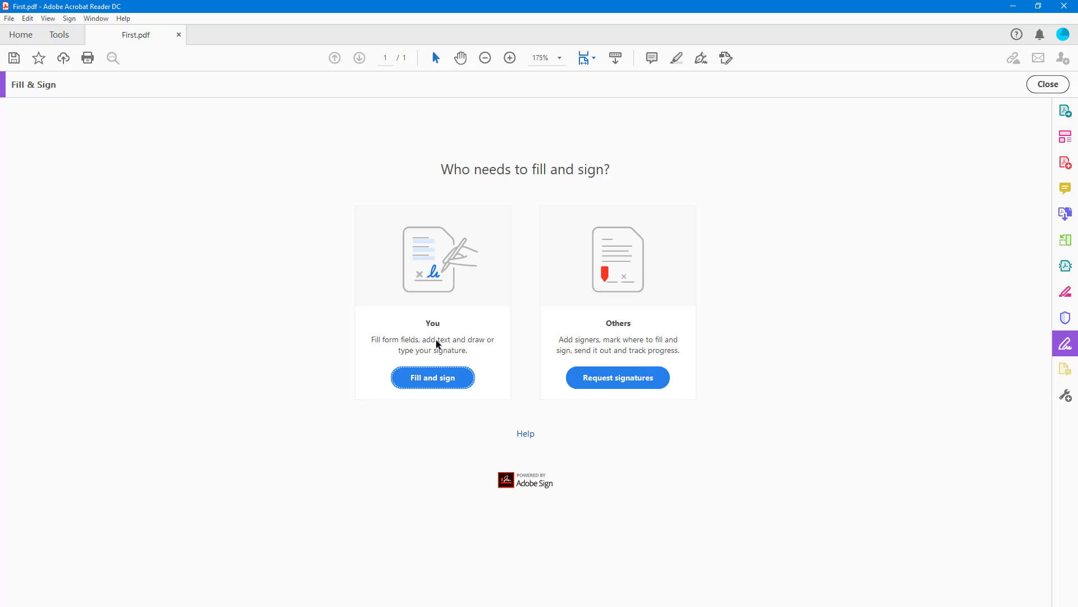
{"action": "left_click", "coordinate": [431, 377]}
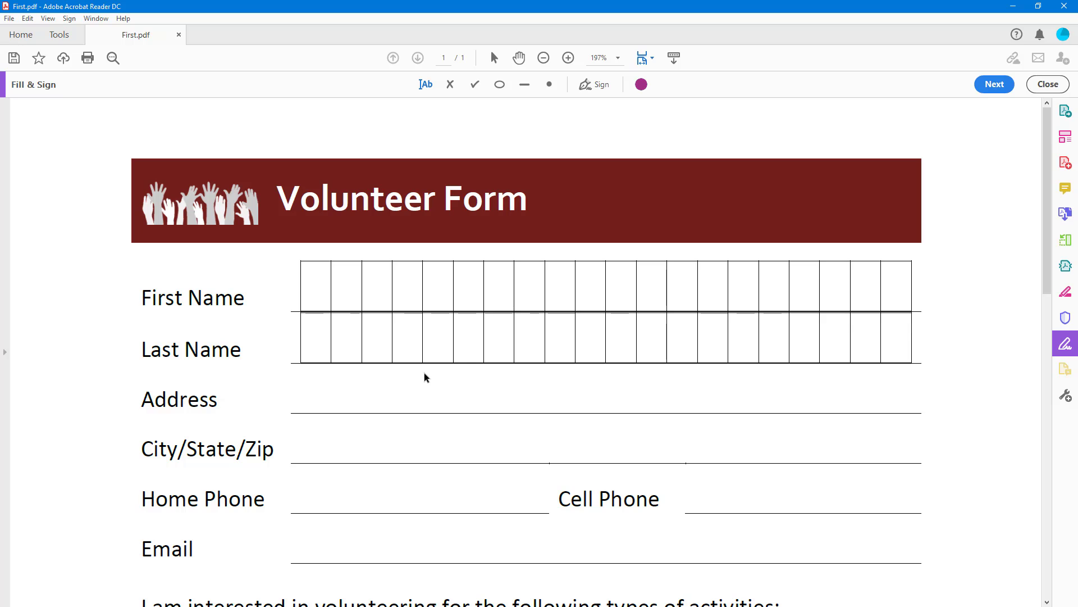
Step: Delete the previously saved signature from the Sign list
{"action": "left_click", "coordinate": [599, 84]}
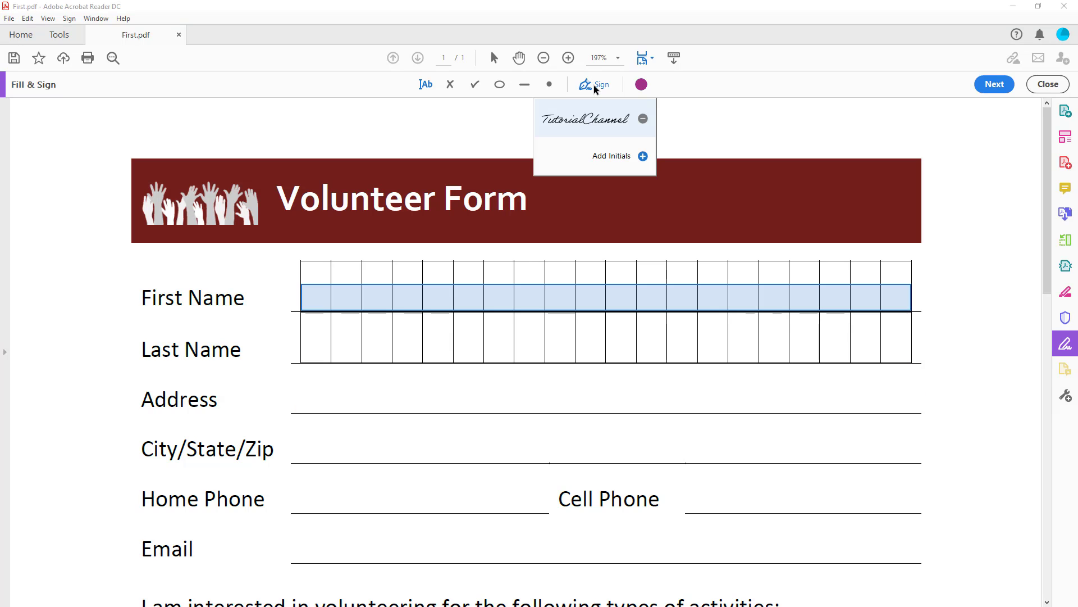
{"action": "mouse_move", "coordinate": [611, 122]}
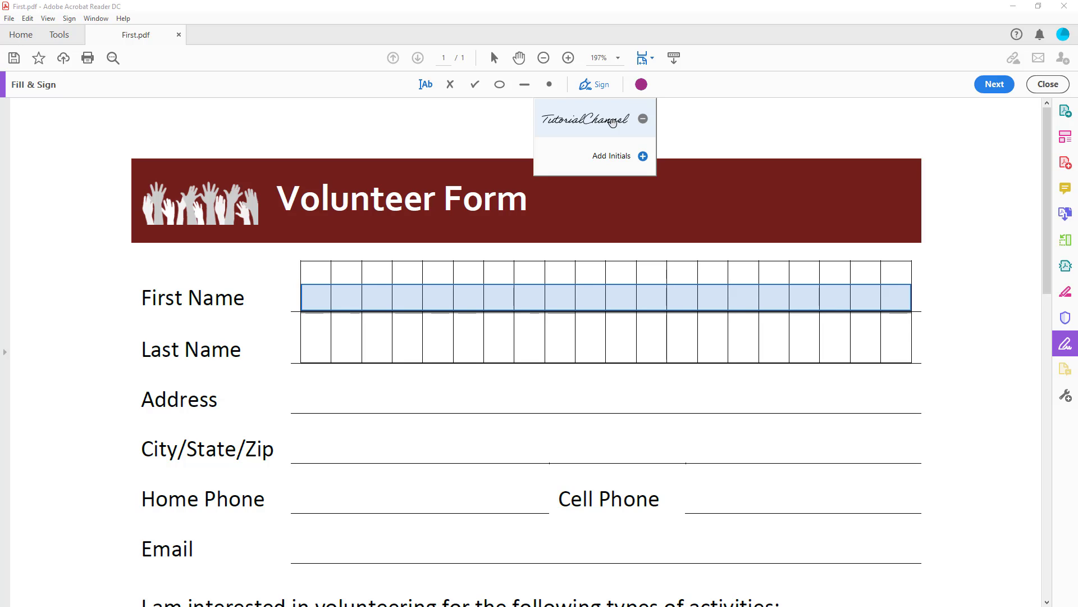
{"action": "mouse_move", "coordinate": [643, 125]}
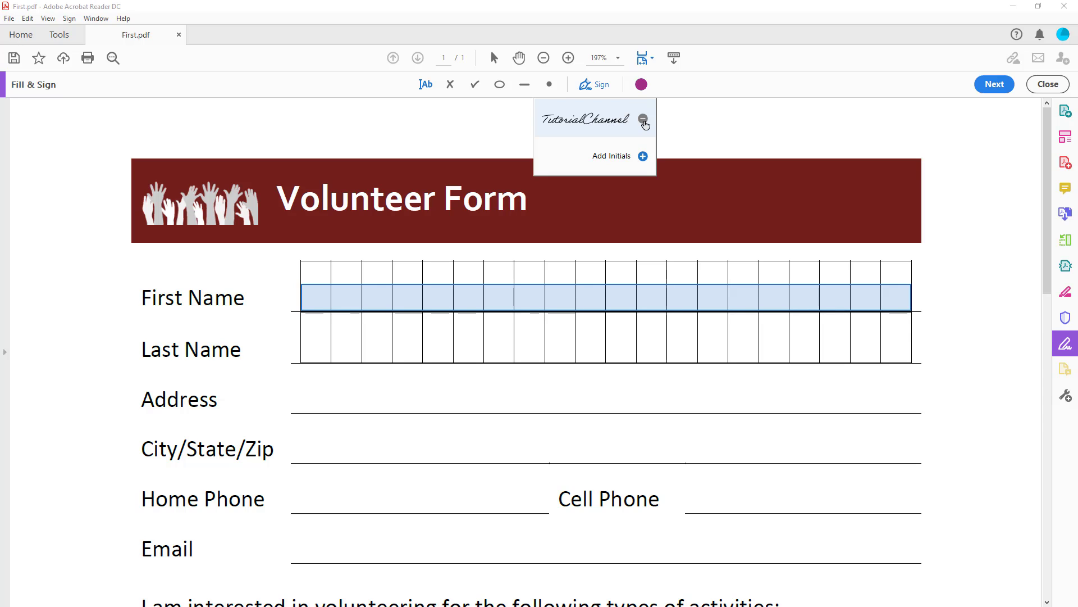
{"action": "left_click", "coordinate": [645, 118]}
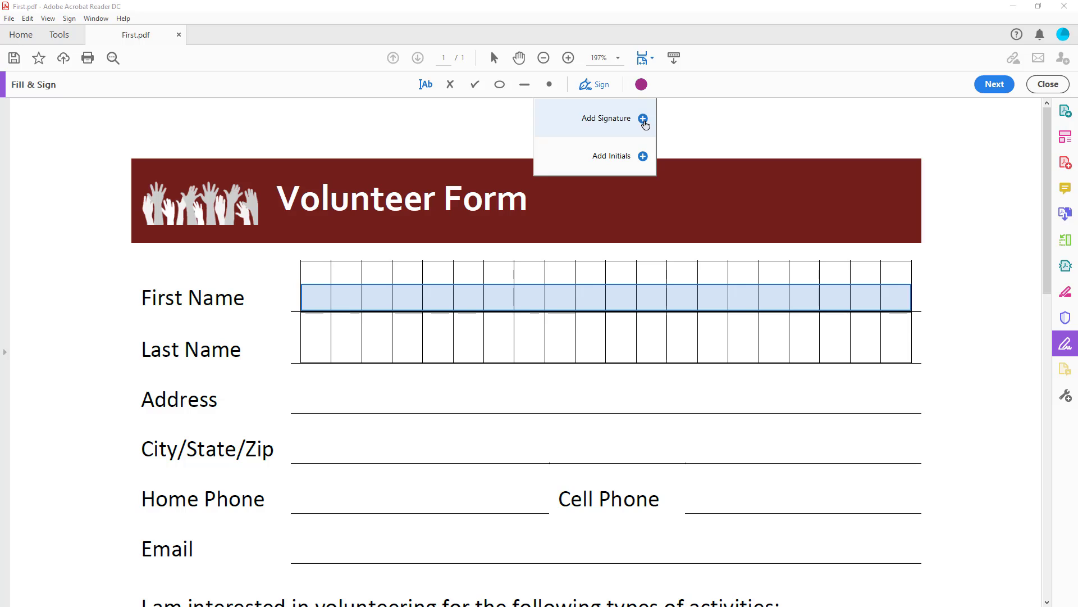
{"action": "mouse_move", "coordinate": [590, 125]}
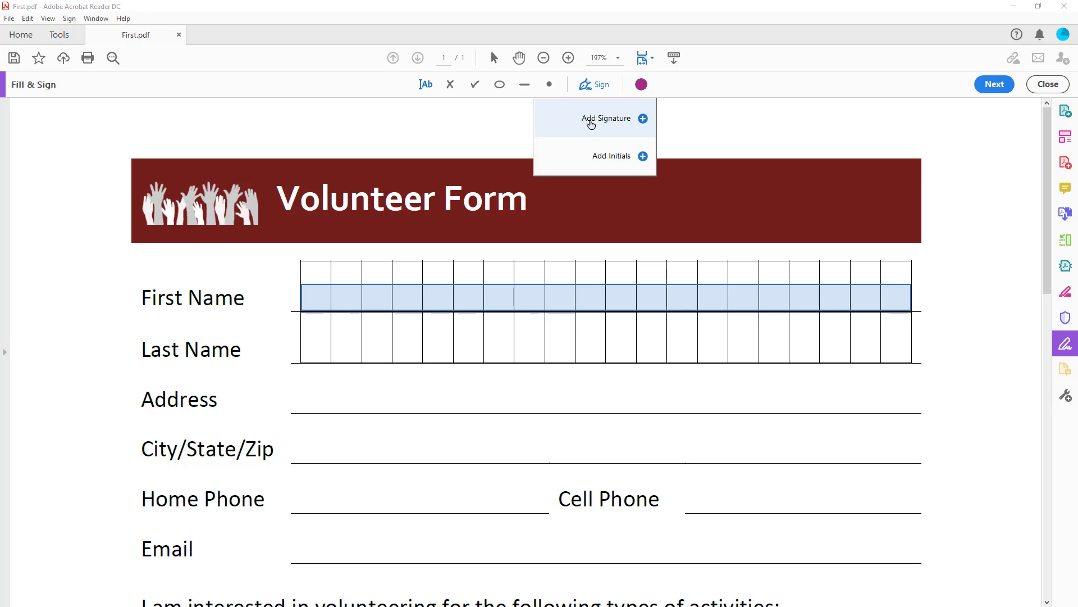
Step: Create a new hand-drawn 'Tutortube' signature and apply it
{"action": "left_click", "coordinate": [602, 118]}
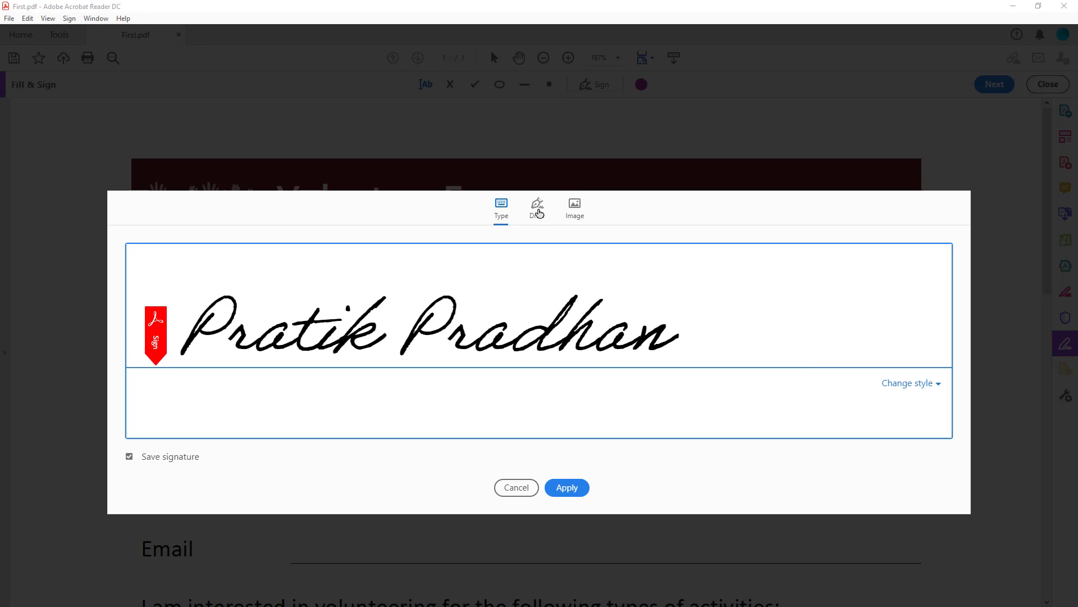
{"action": "left_click", "coordinate": [537, 207]}
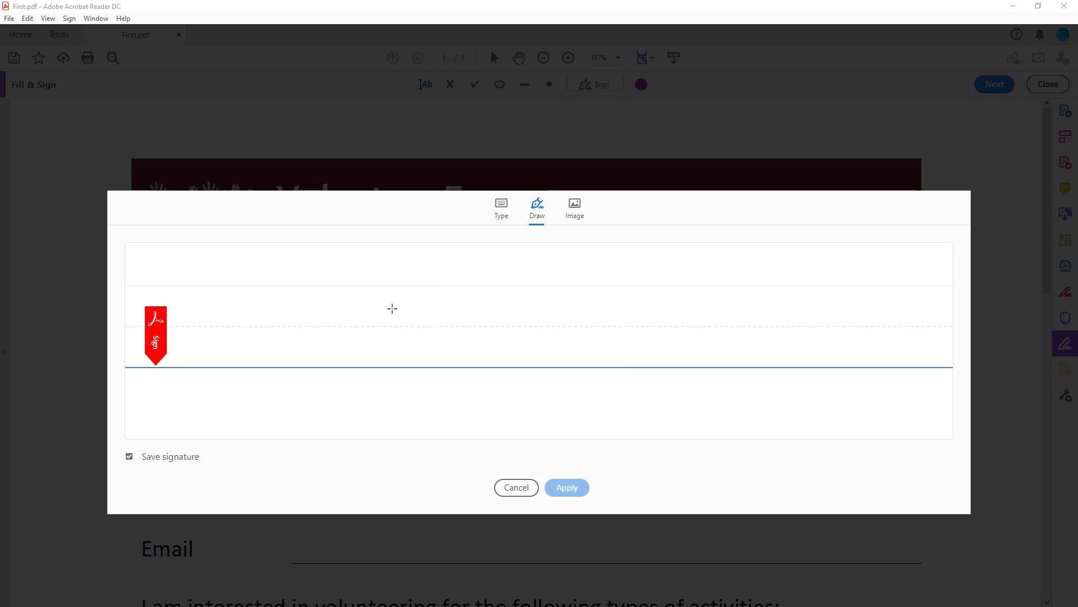
{"action": "mouse_move", "coordinate": [212, 283]}
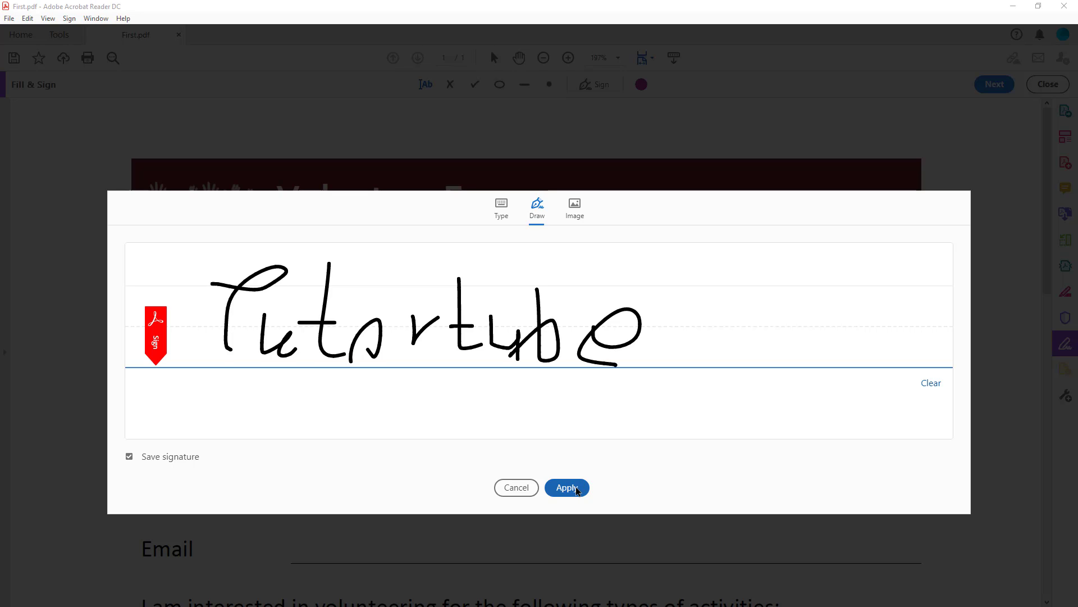
{"action": "mouse_move", "coordinate": [539, 369]}
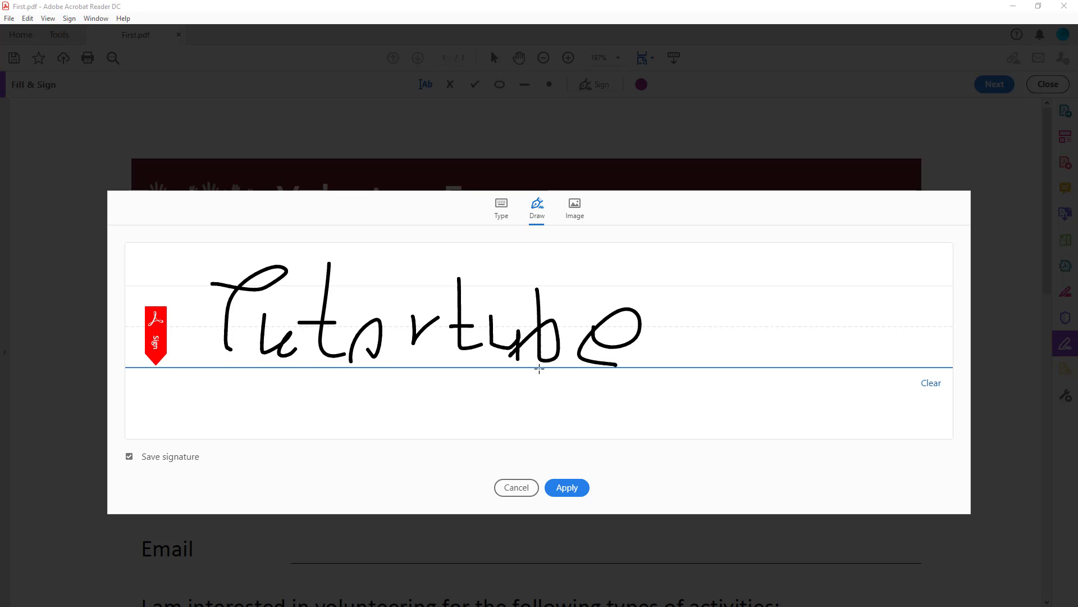
{"action": "mouse_move", "coordinate": [559, 420]}
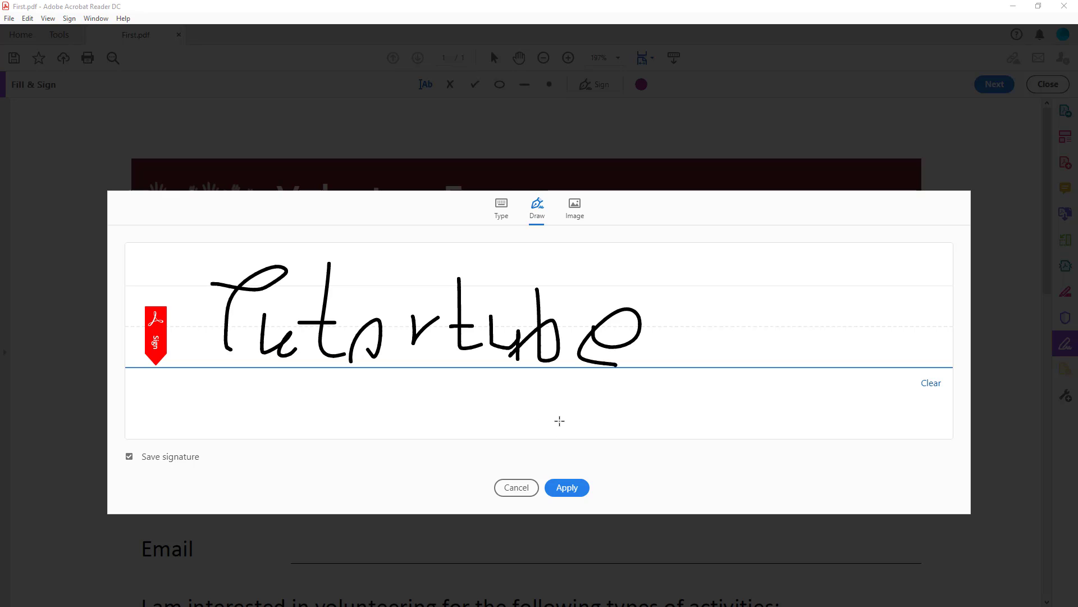
{"action": "left_click", "coordinate": [930, 382]}
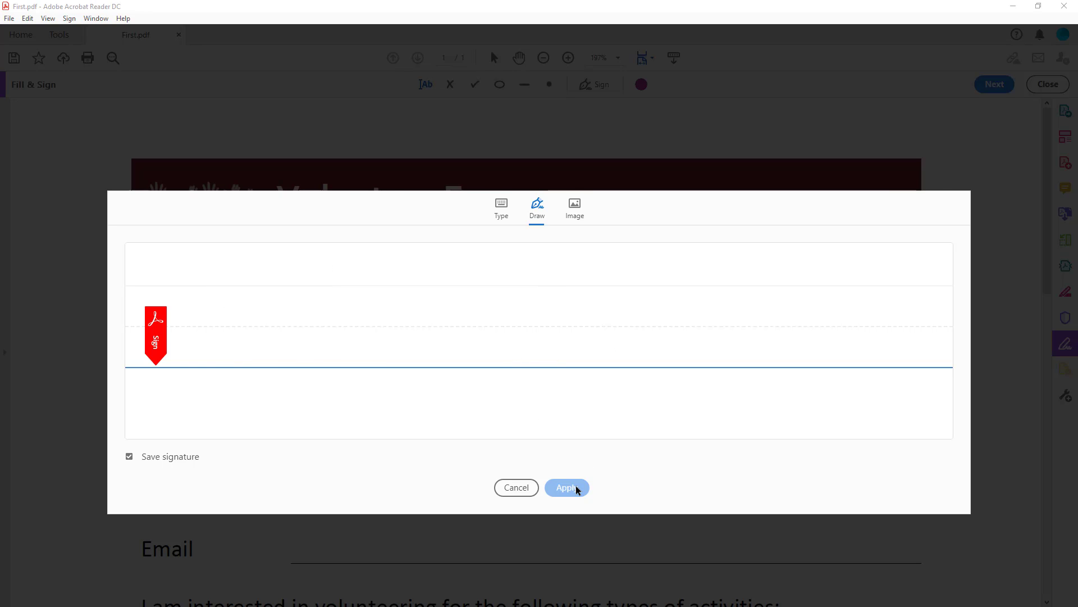
Step: Place the Tutortube signature on the Address line, colour it red, and begin adding initials
{"action": "left_click", "coordinate": [566, 487]}
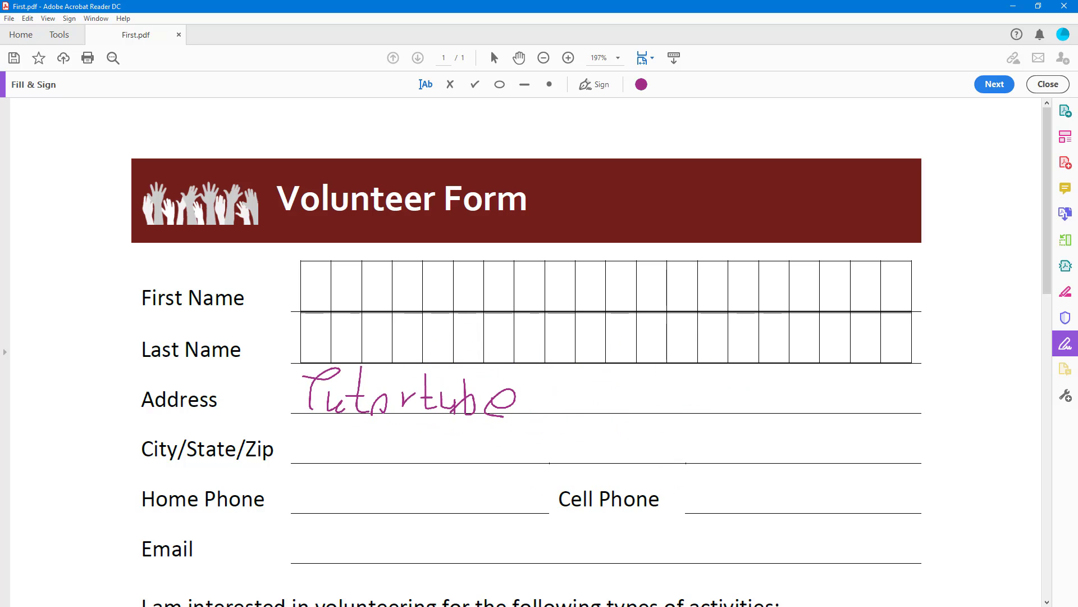
{"action": "left_click", "coordinate": [405, 402]}
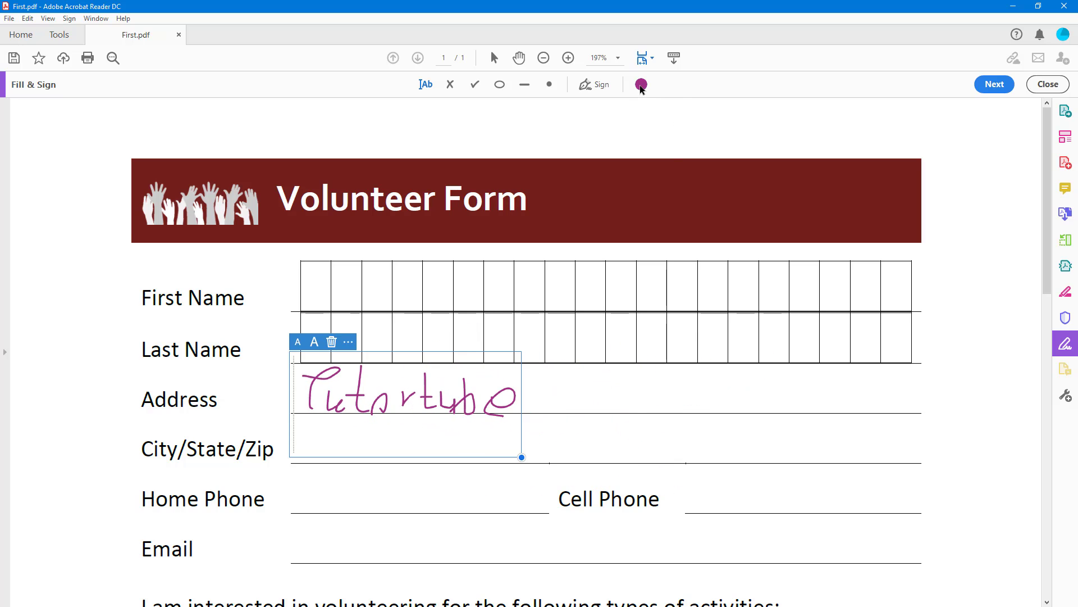
{"action": "left_click", "coordinate": [640, 84]}
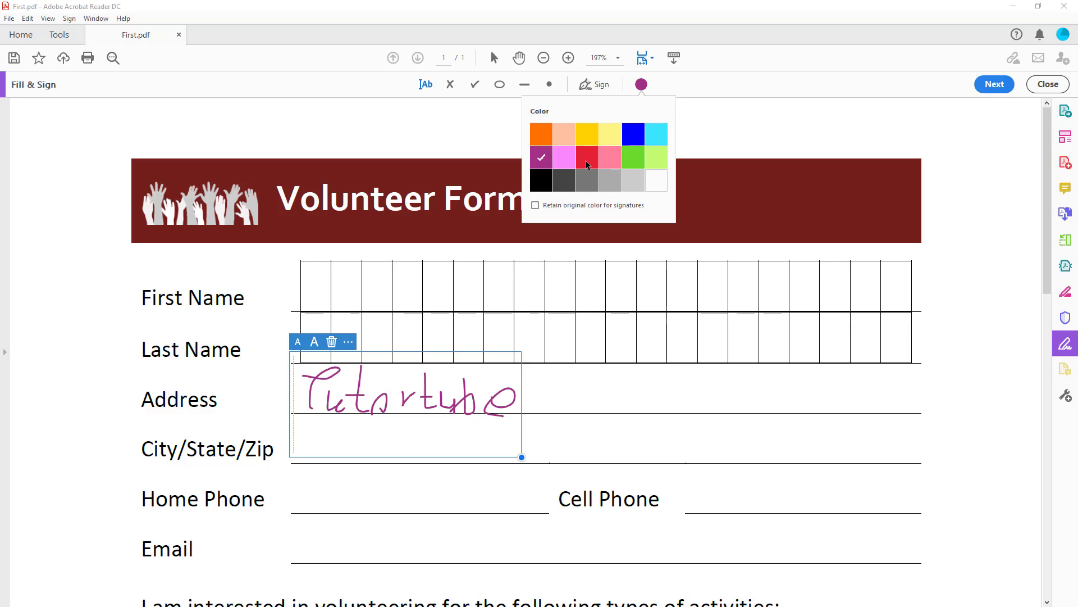
{"action": "left_click", "coordinate": [586, 157]}
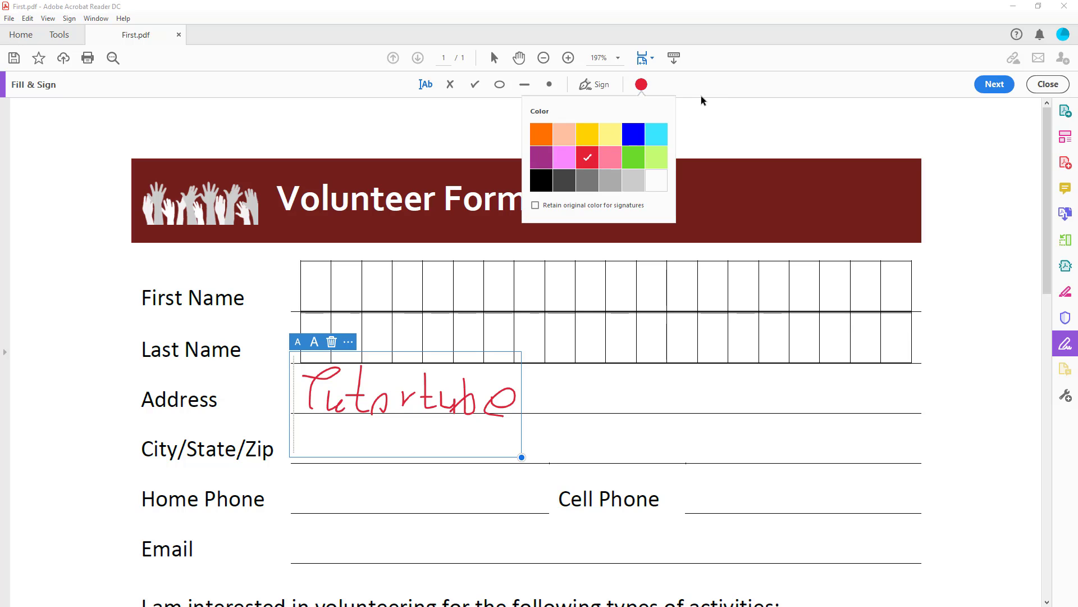
{"action": "left_click", "coordinate": [601, 84]}
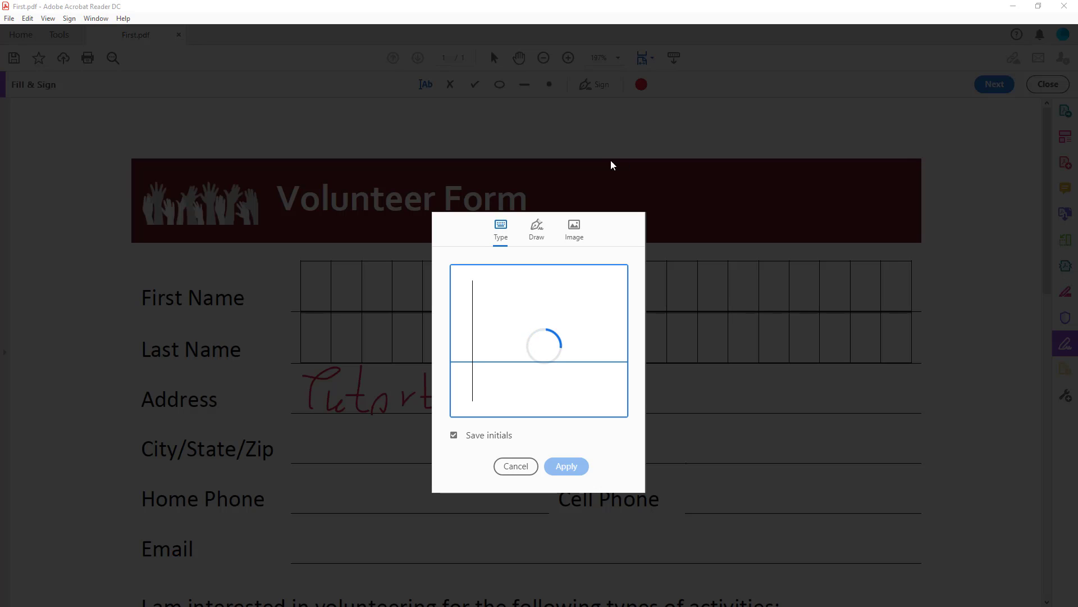
Step: Hand-draw initials and place them in red on the Address line beside the signature
{"action": "left_click", "coordinate": [536, 229]}
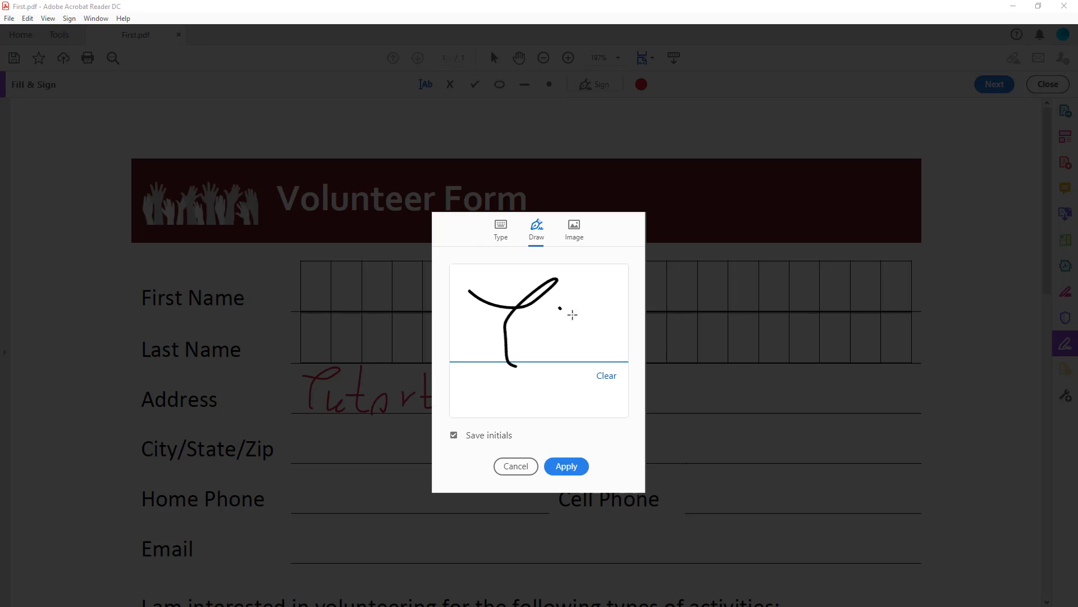
{"action": "left_click", "coordinate": [606, 375]}
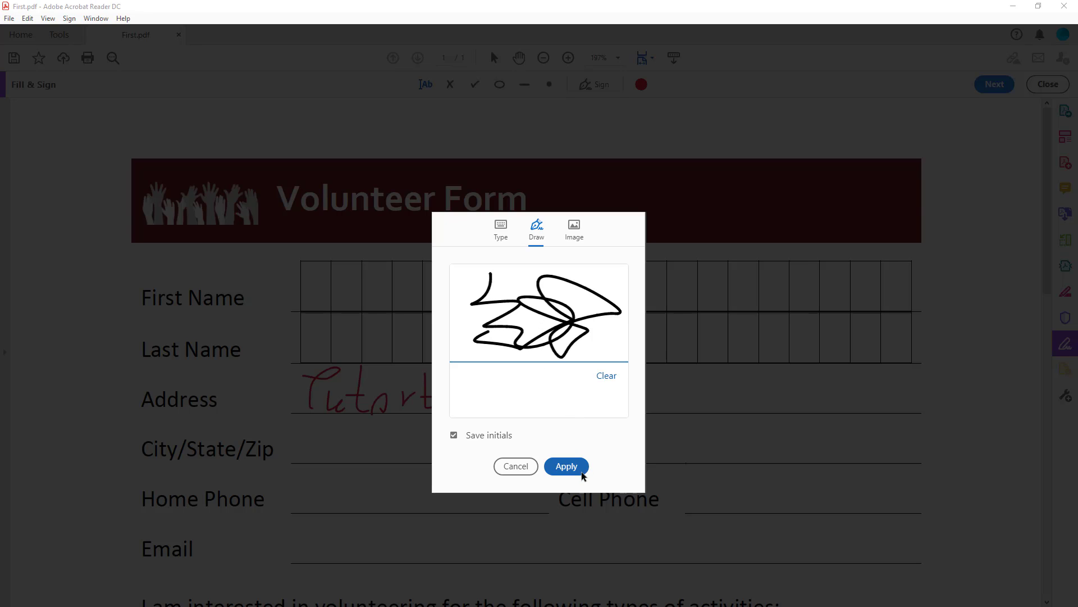
{"action": "left_click", "coordinate": [565, 465]}
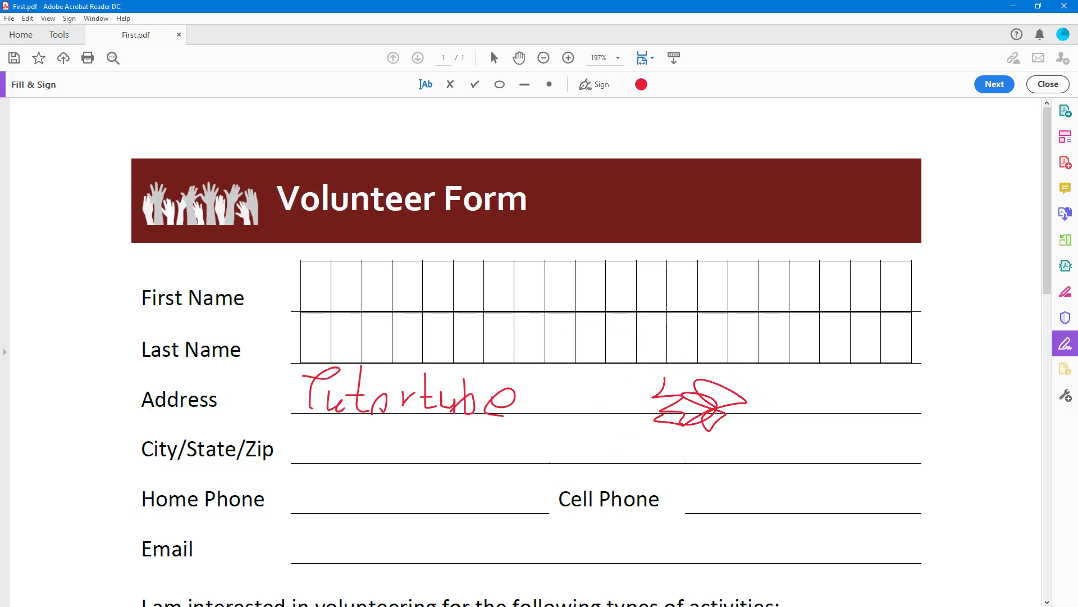
Step: Recolour the initials black, then delete them, leaving only the red Tutortube signature
{"action": "left_click", "coordinate": [640, 84]}
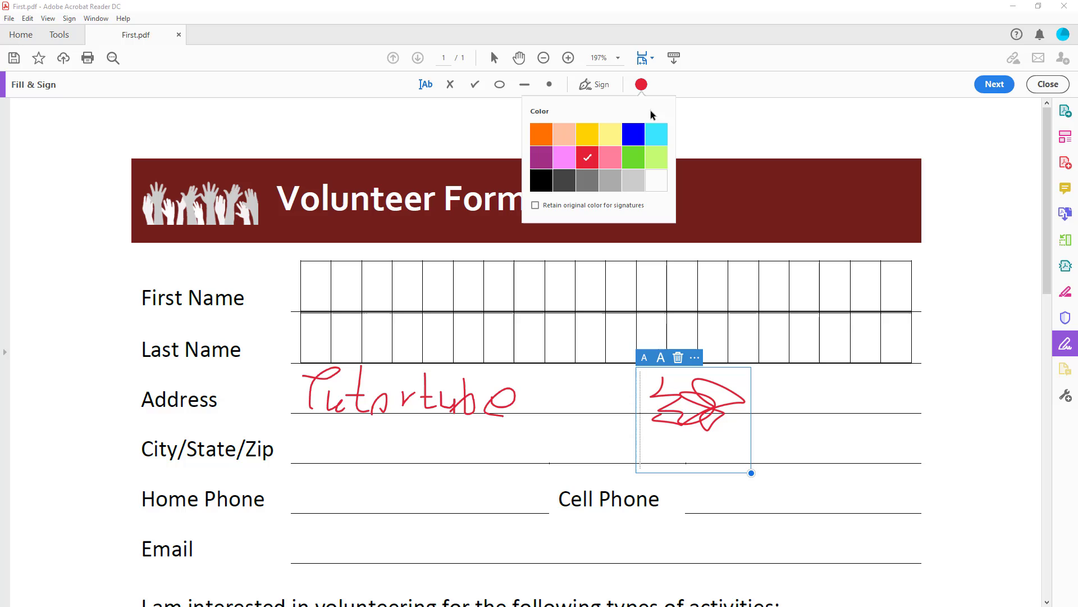
{"action": "left_click", "coordinate": [541, 180]}
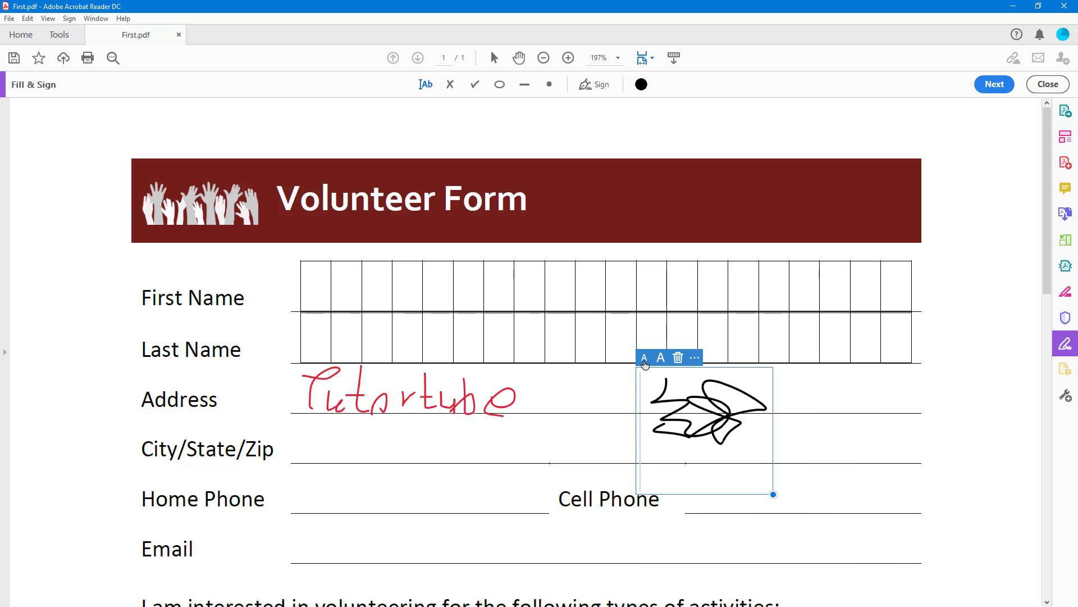
{"action": "left_click", "coordinate": [676, 358]}
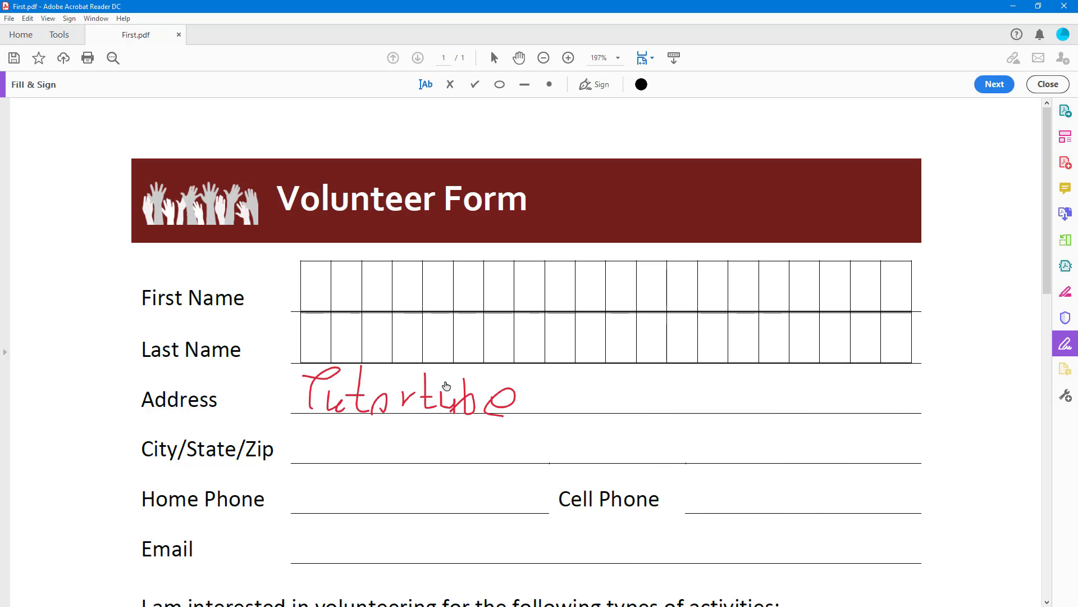
Step: Convert the Tutortube signature on the Address line into a cross mark via its mini toolbar
{"action": "left_click", "coordinate": [405, 395]}
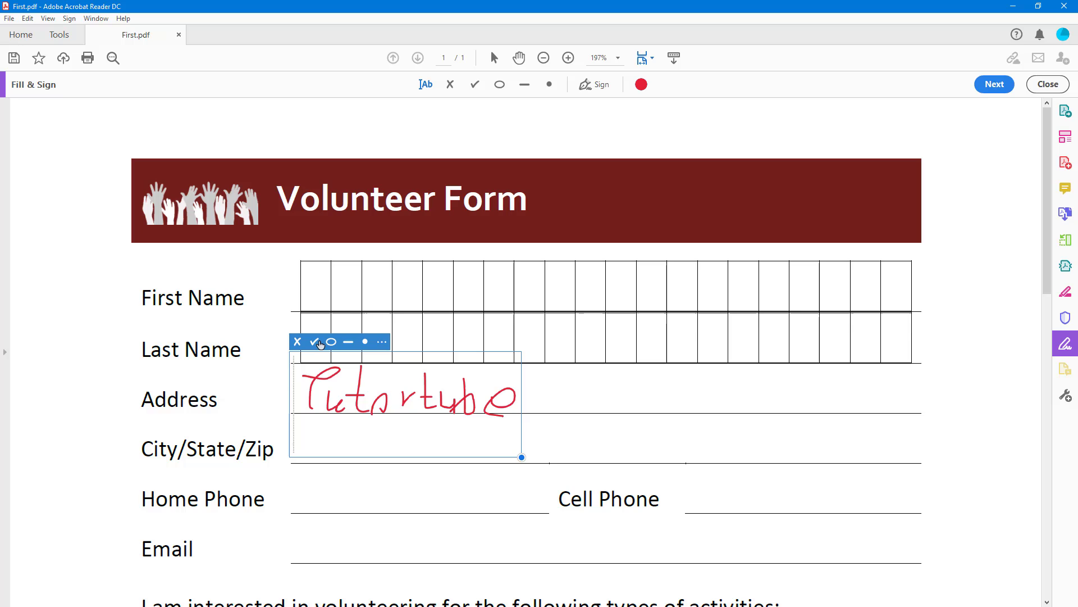
{"action": "left_click", "coordinate": [296, 341]}
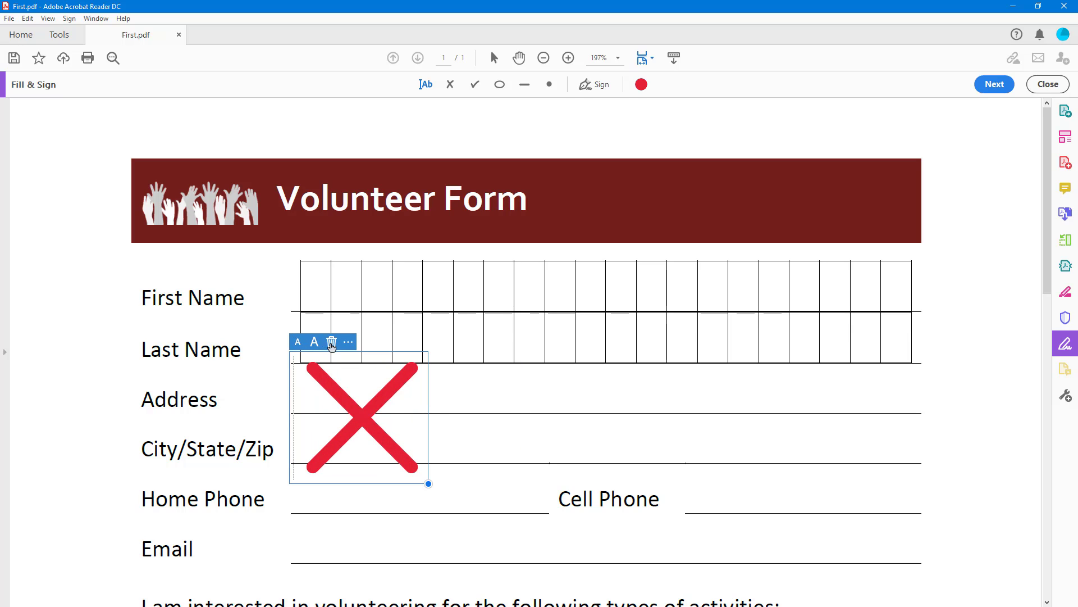
{"action": "left_click", "coordinate": [347, 342]}
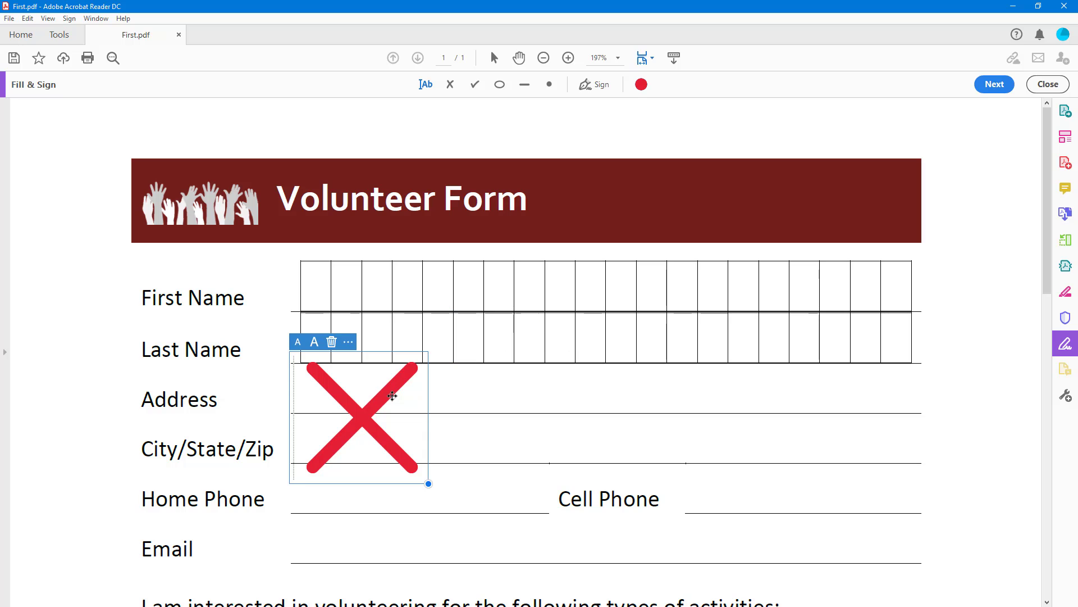
{"action": "left_click", "coordinate": [330, 342]}
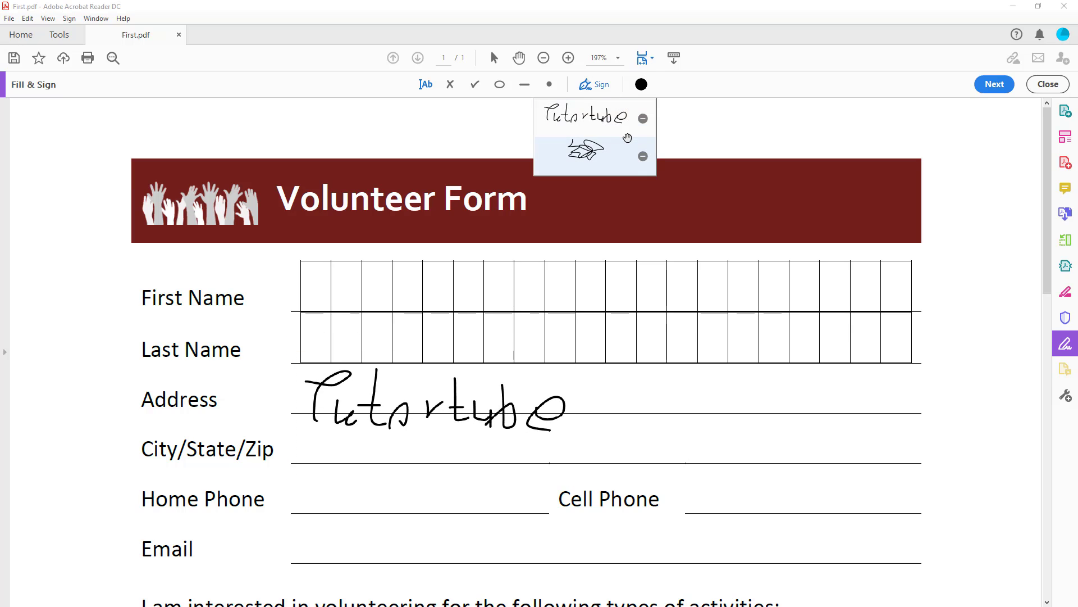
{"action": "mouse_move", "coordinate": [645, 170]}
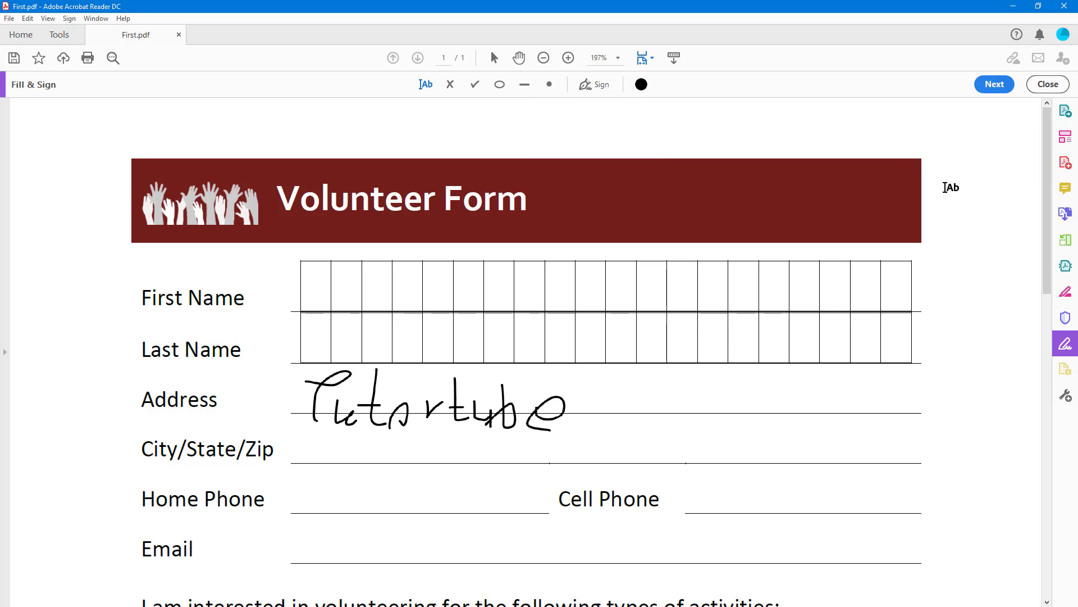
{"action": "mouse_move", "coordinate": [1065, 110]}
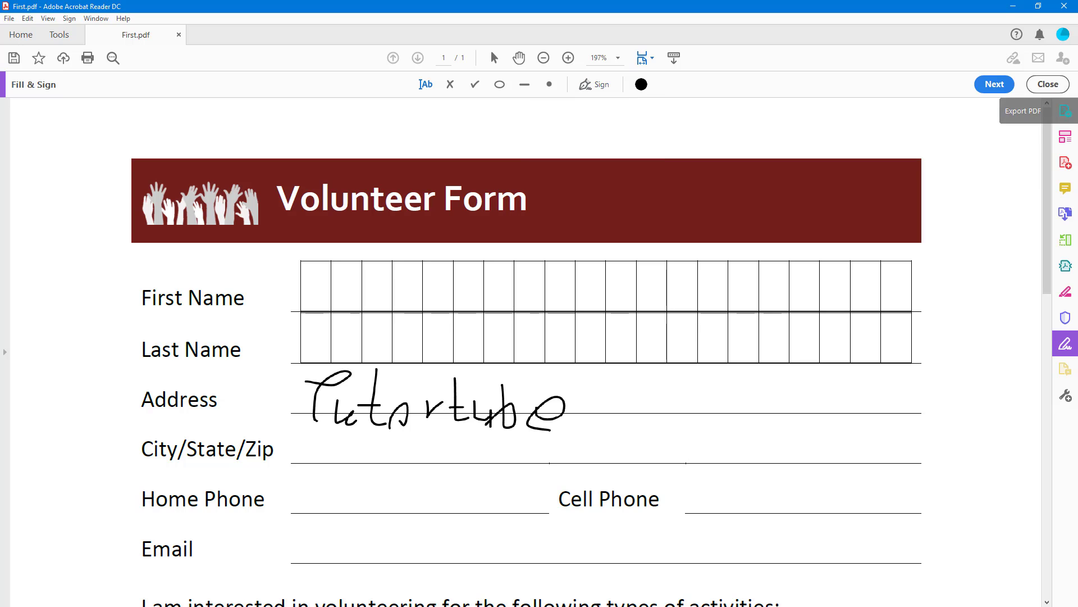